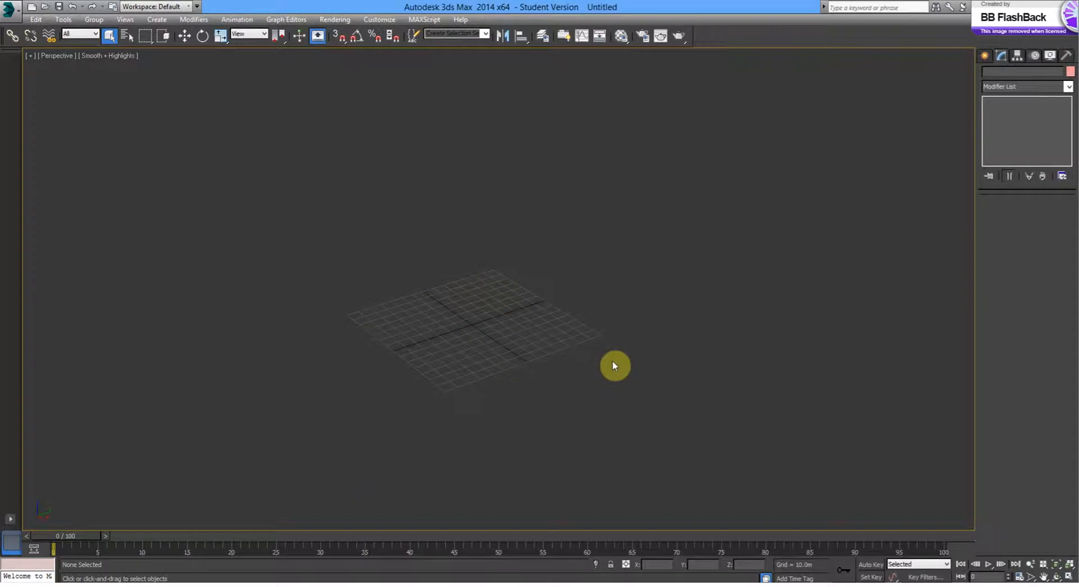
mouse_move(509, 446)
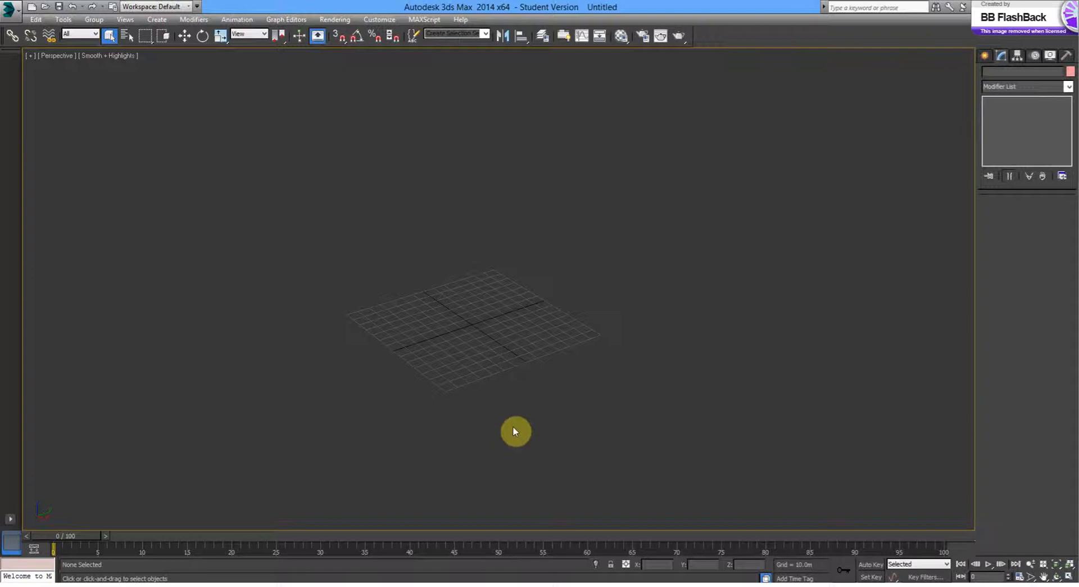
mouse_move(596, 395)
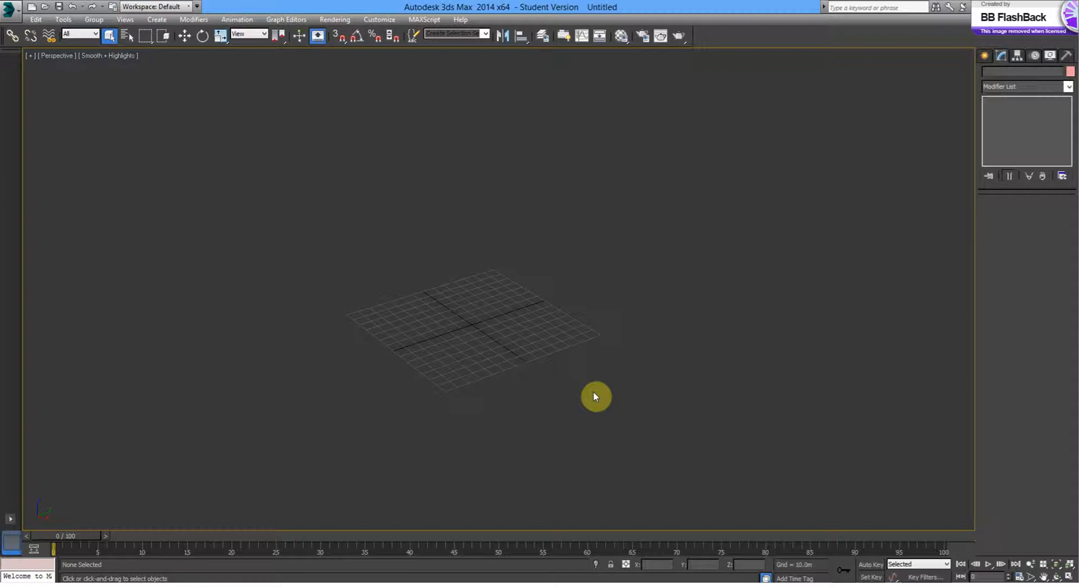
mouse_move(27, 24)
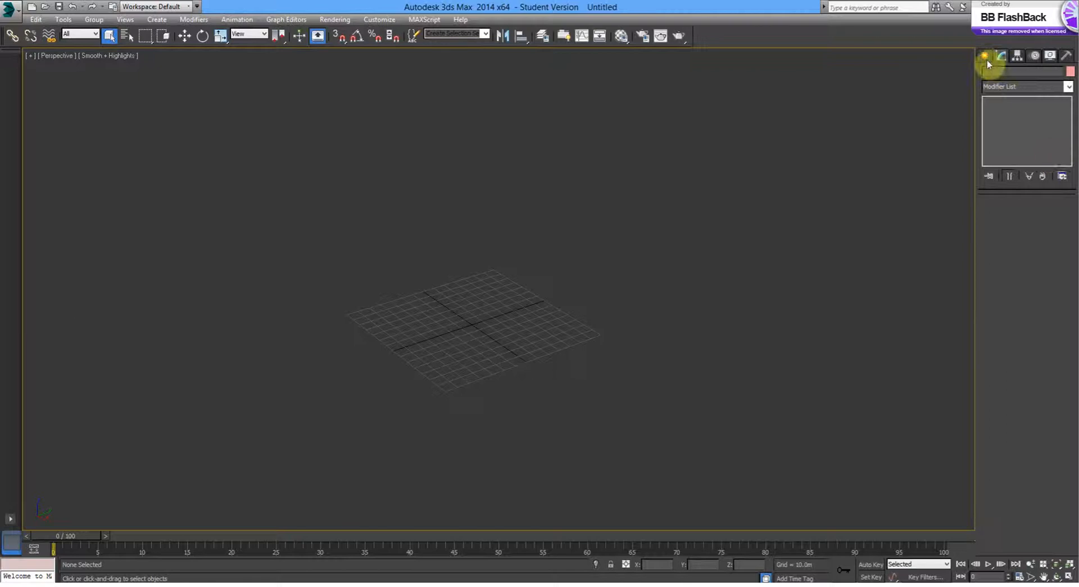
- Create Plane001 at 1000 m by 1000 m with 100 length and width segments, ready to modify
left_click(986, 57)
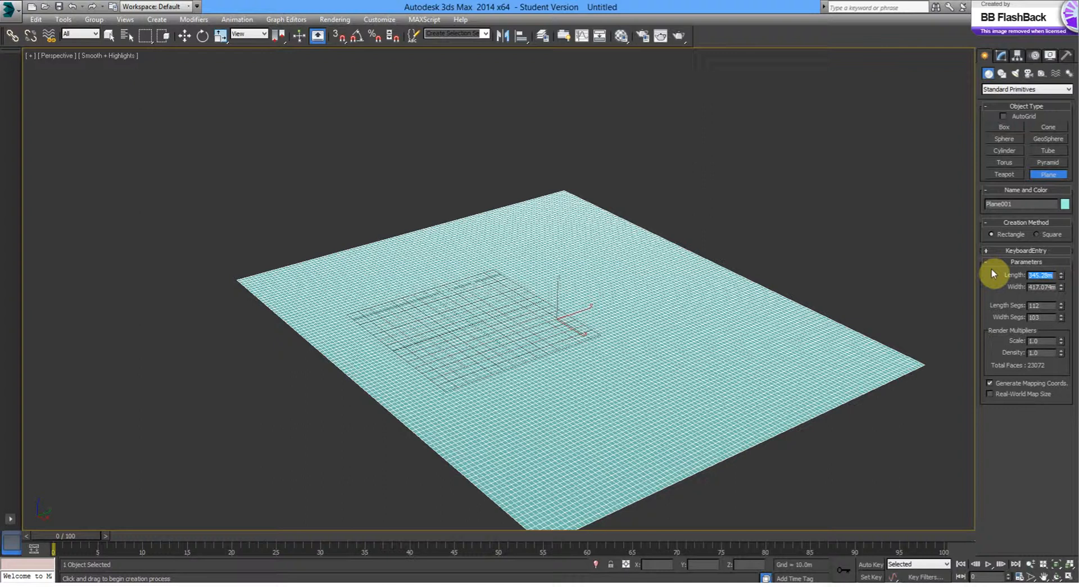
type("1000.0m")
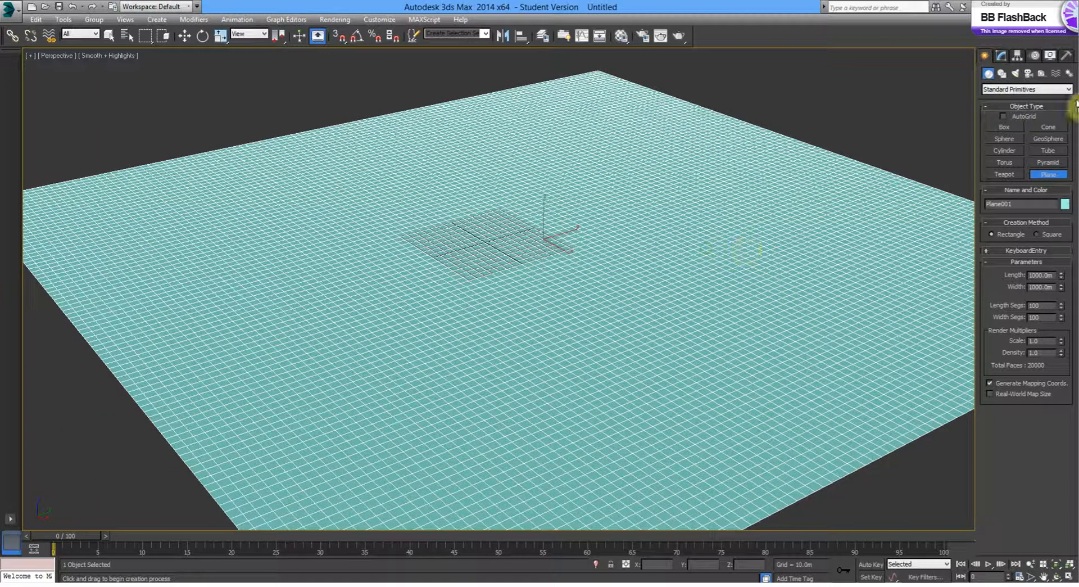
left_click(1027, 89)
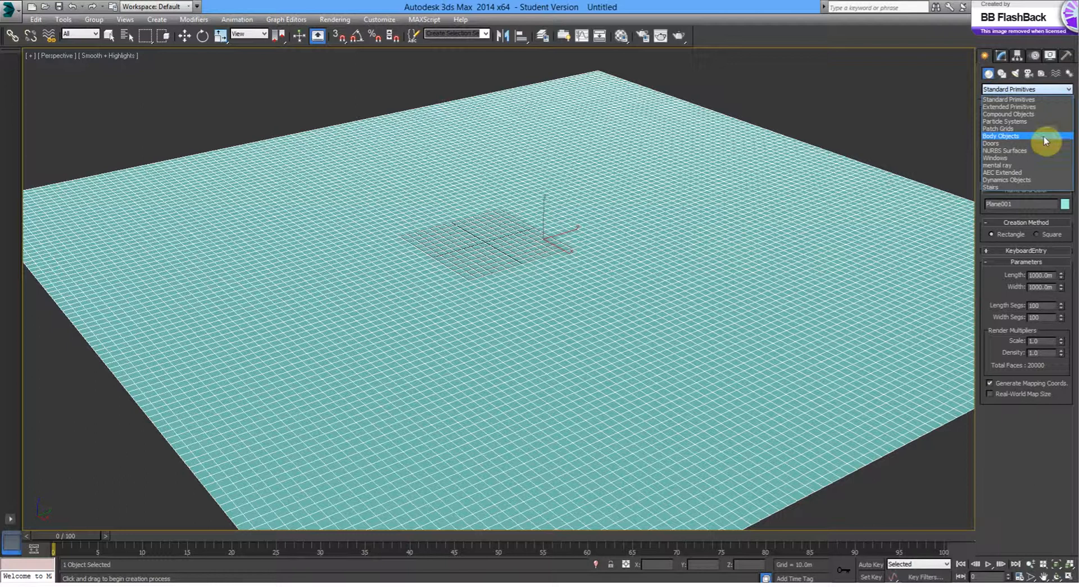
left_click(1002, 56)
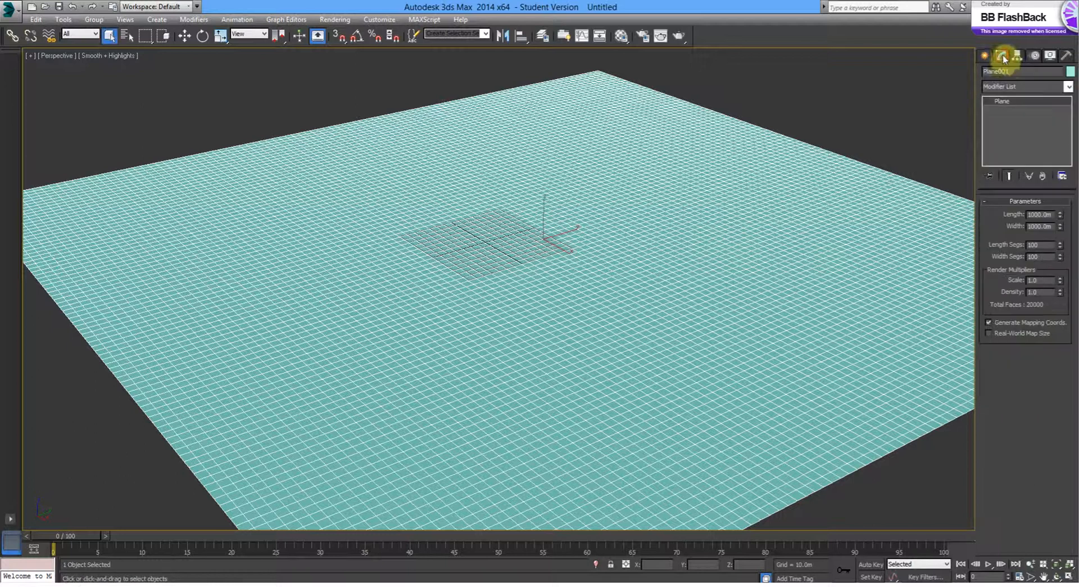
- Add an Edit Mesh modifier to the plane at Face level with Use Soft Selection on
left_click(1025, 85)
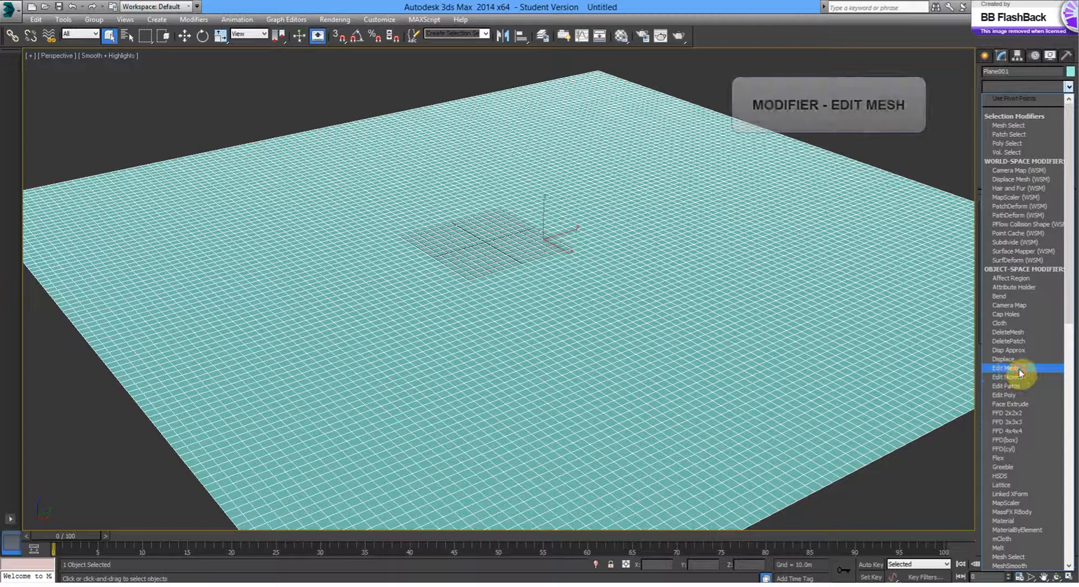
left_click(1006, 367)
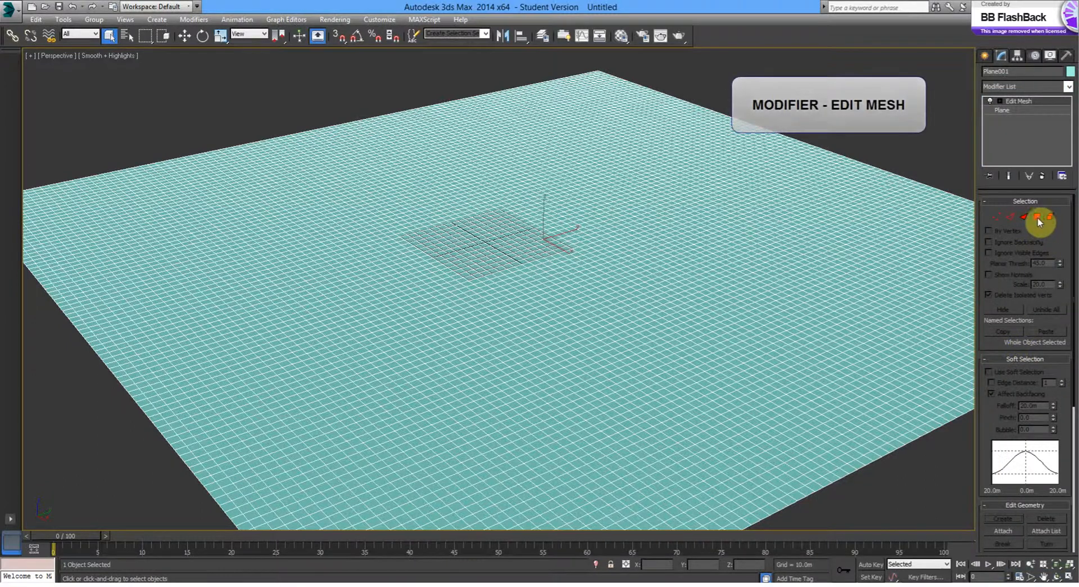
left_click(1038, 217)
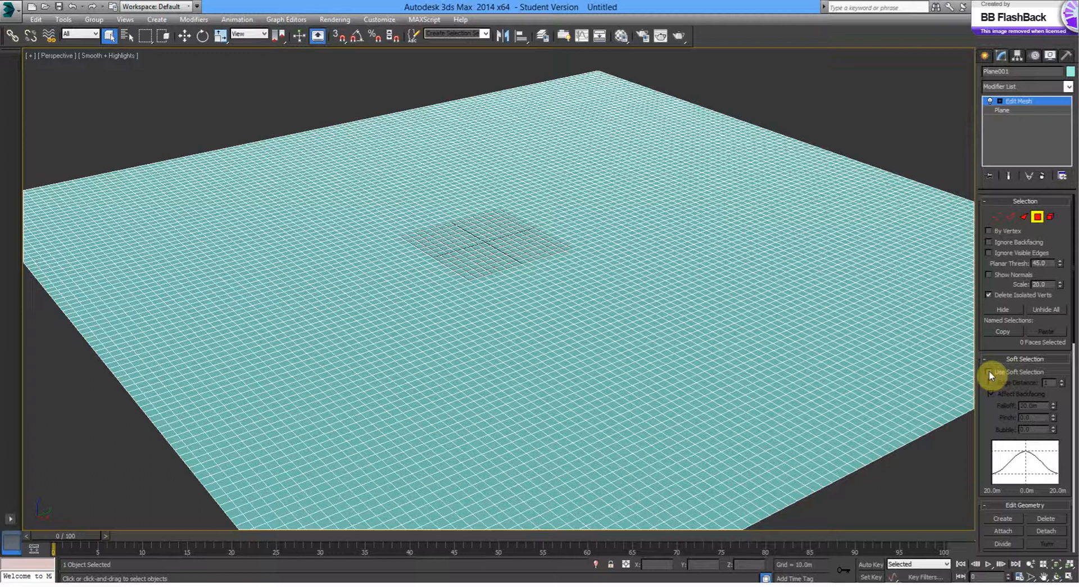
left_click(990, 371)
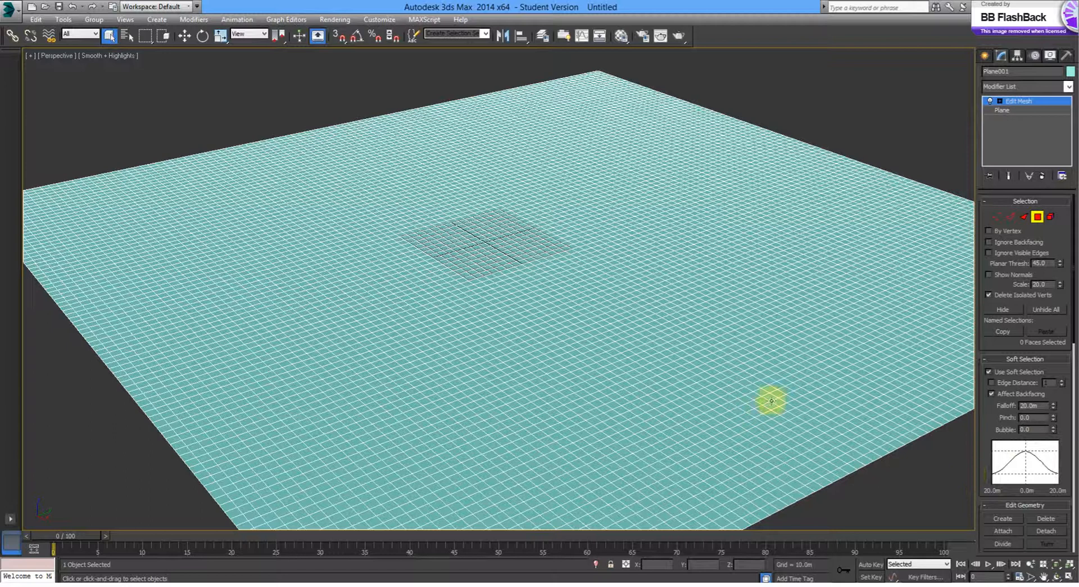
mouse_move(503, 317)
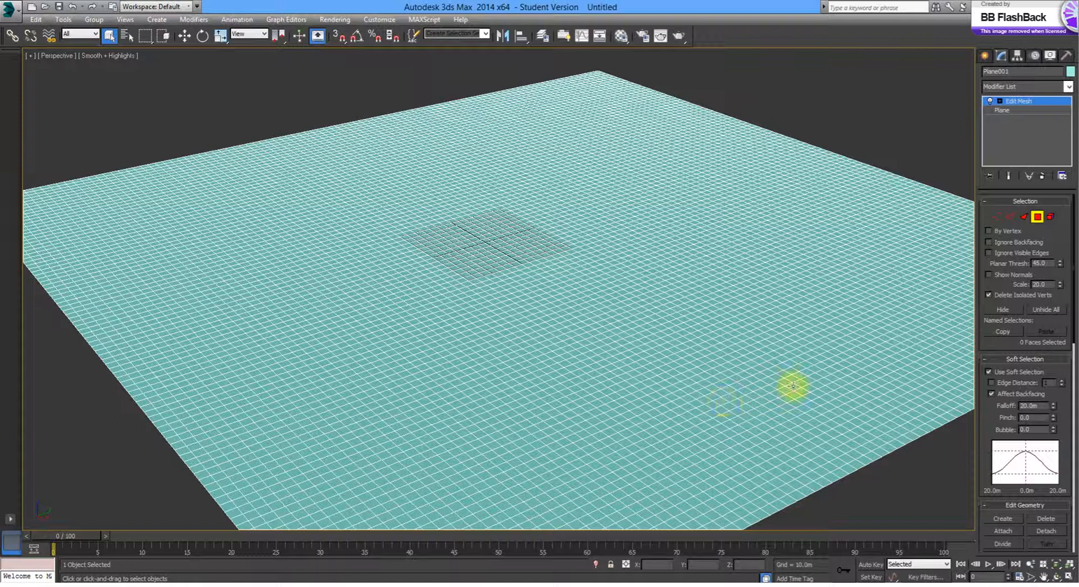
- Select scattered patches and a winding strip of faces with a 33.35 m soft falloff
left_click(816, 383)
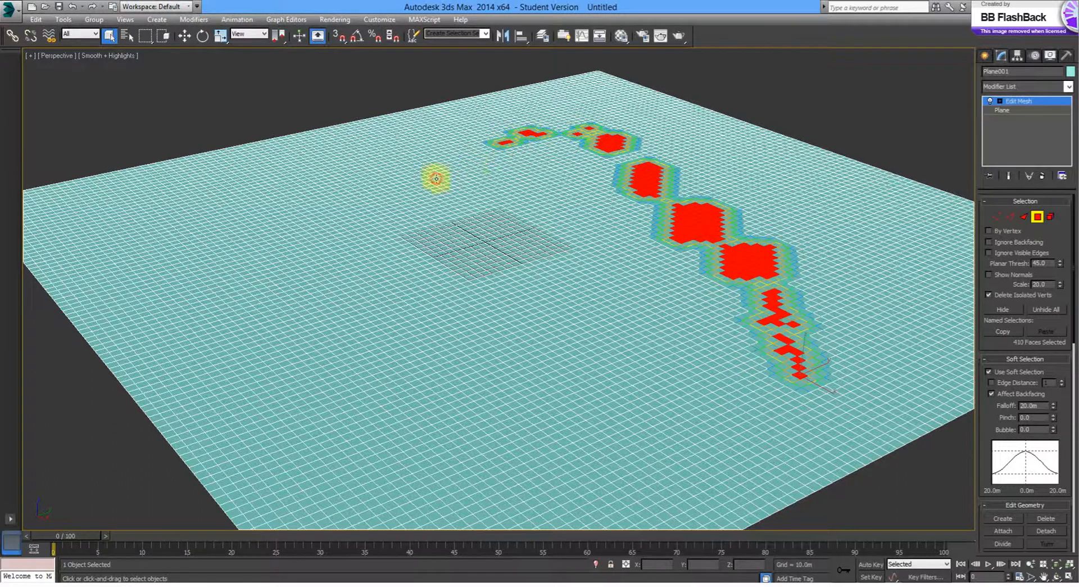
left_click_drag(436, 178, 437, 335)
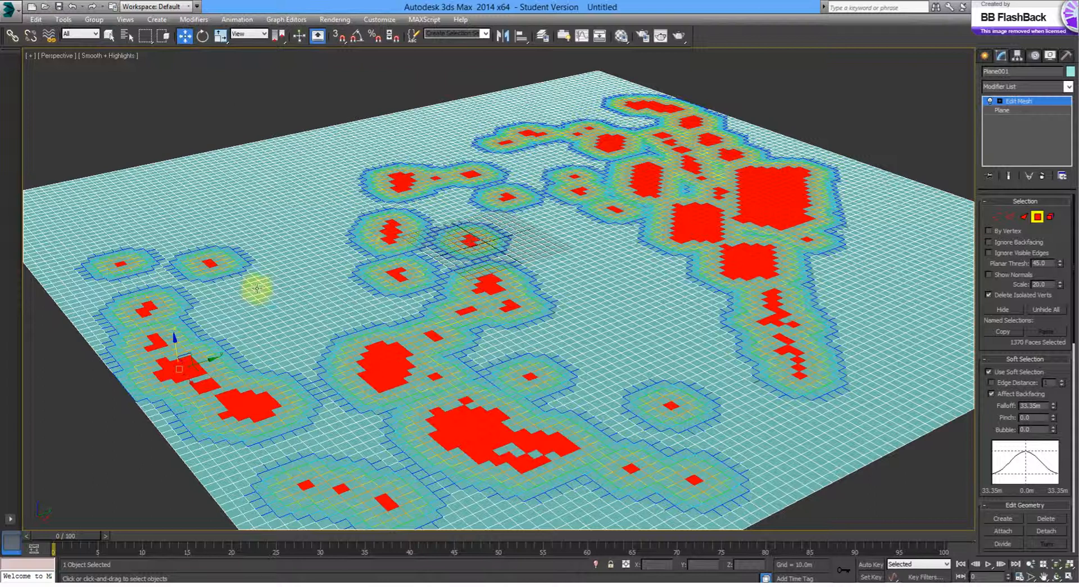
mouse_move(176, 354)
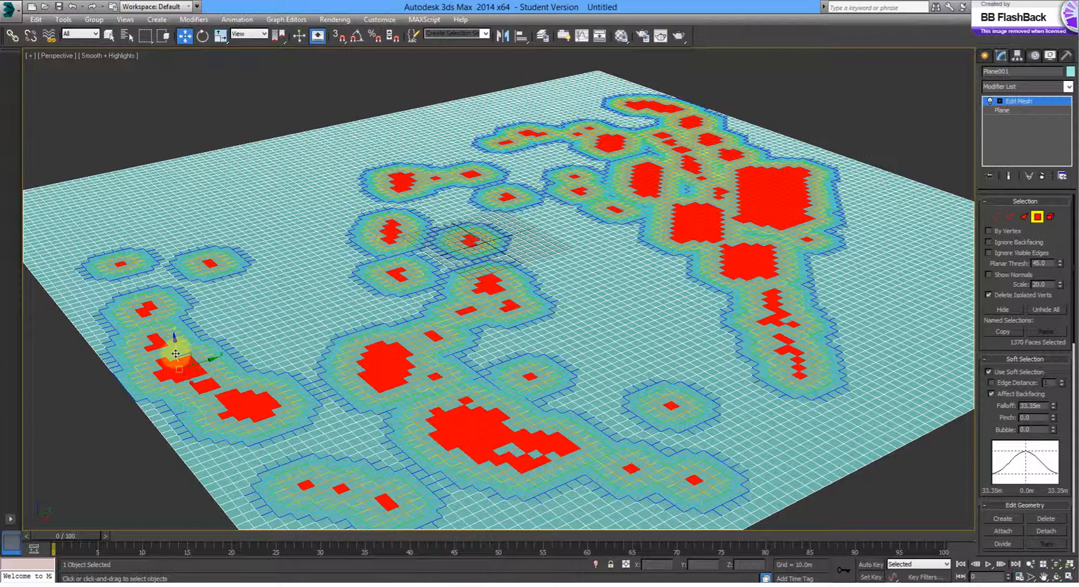
- Raise the selected patches into rolling hills and pull up a taller peak on the right
left_click_drag(176, 355, 176, 351)
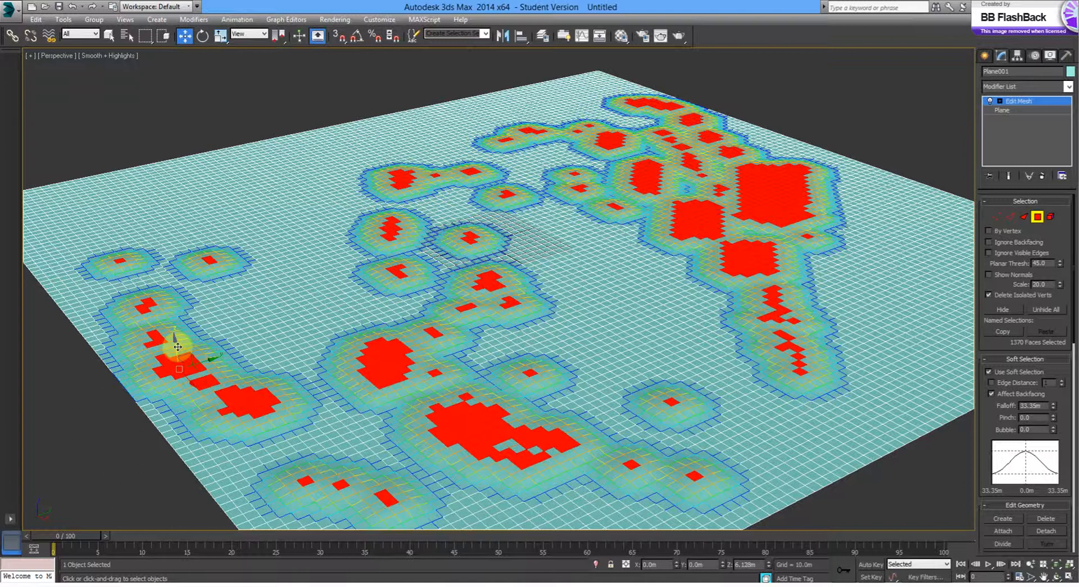
left_click_drag(178, 347, 292, 357)
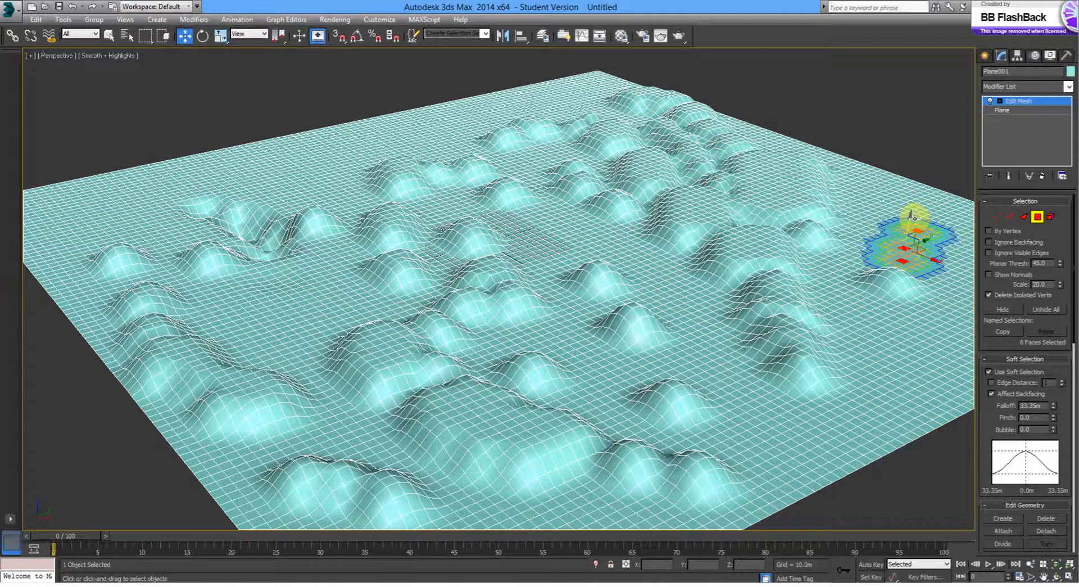
left_click_drag(912, 241, 922, 185)
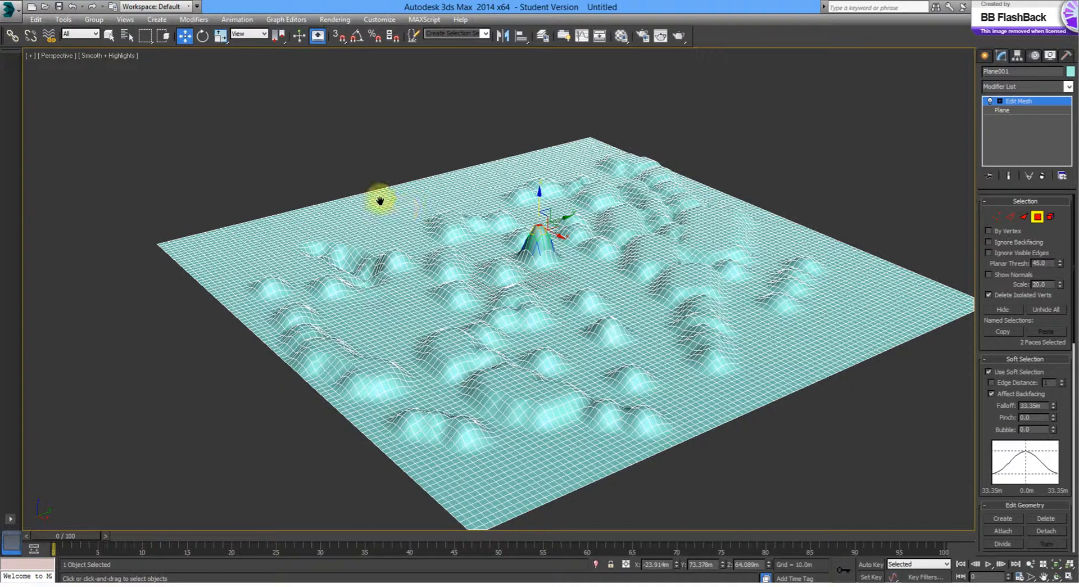
- Export the landform to the Desktop as AutoCAD DWG 'TEST FOR VID' with default options
left_click(10, 7)
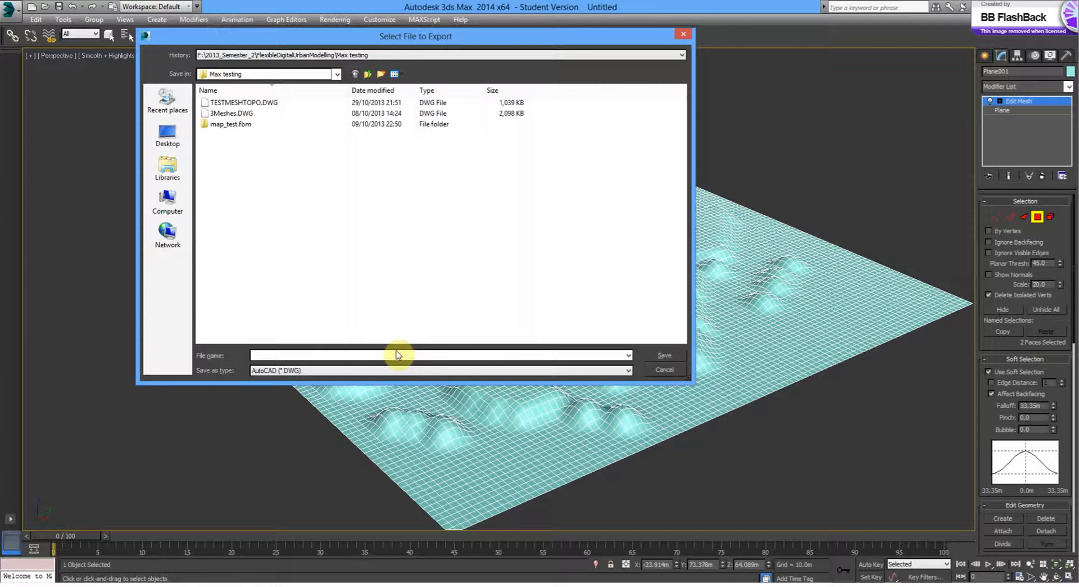
type("TEST FOR VID")
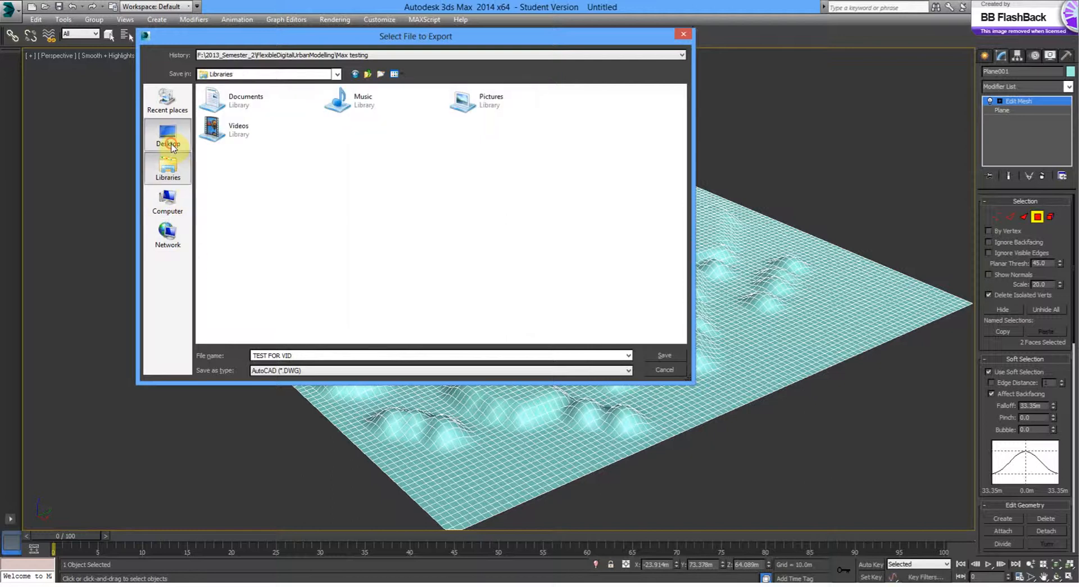
left_click(167, 134)
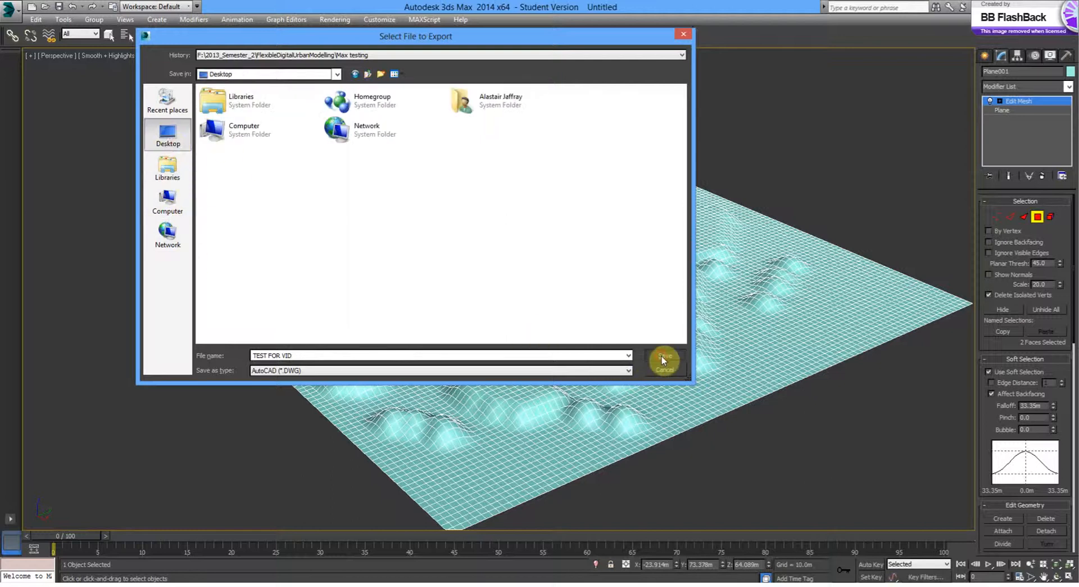
left_click(664, 358)
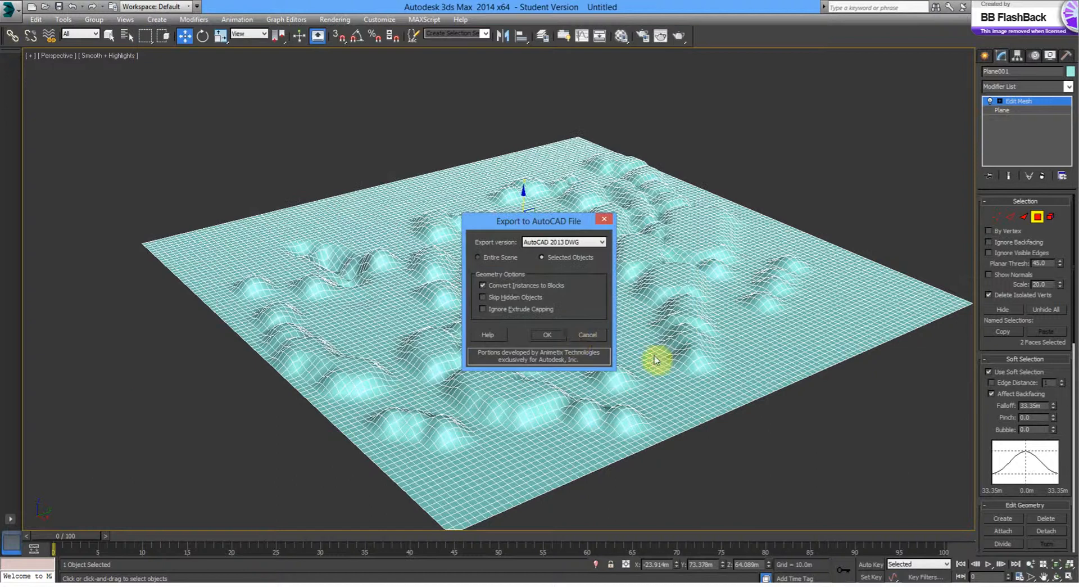
left_click(587, 334)
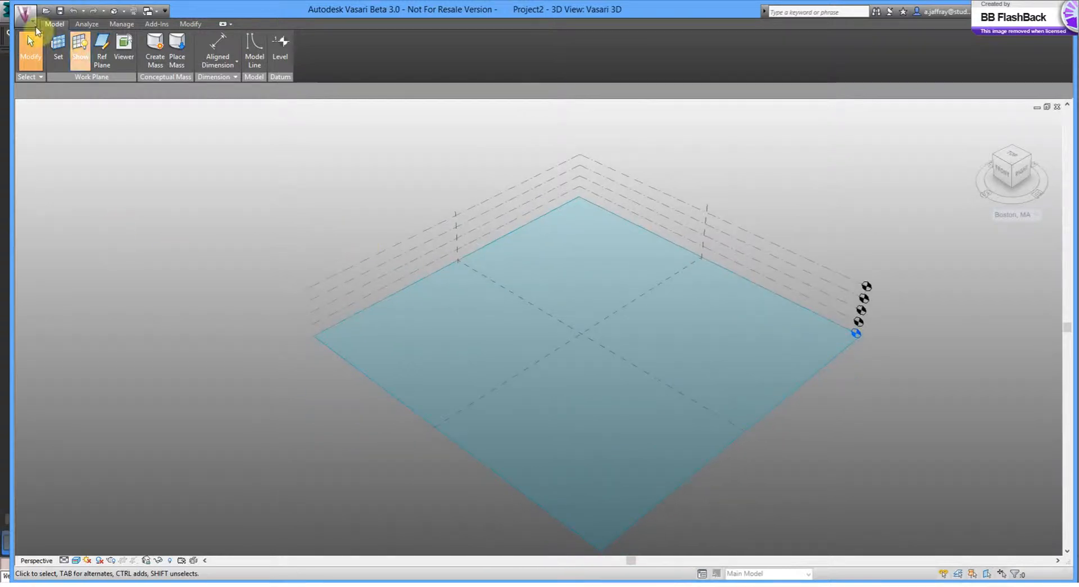
mouse_move(26, 14)
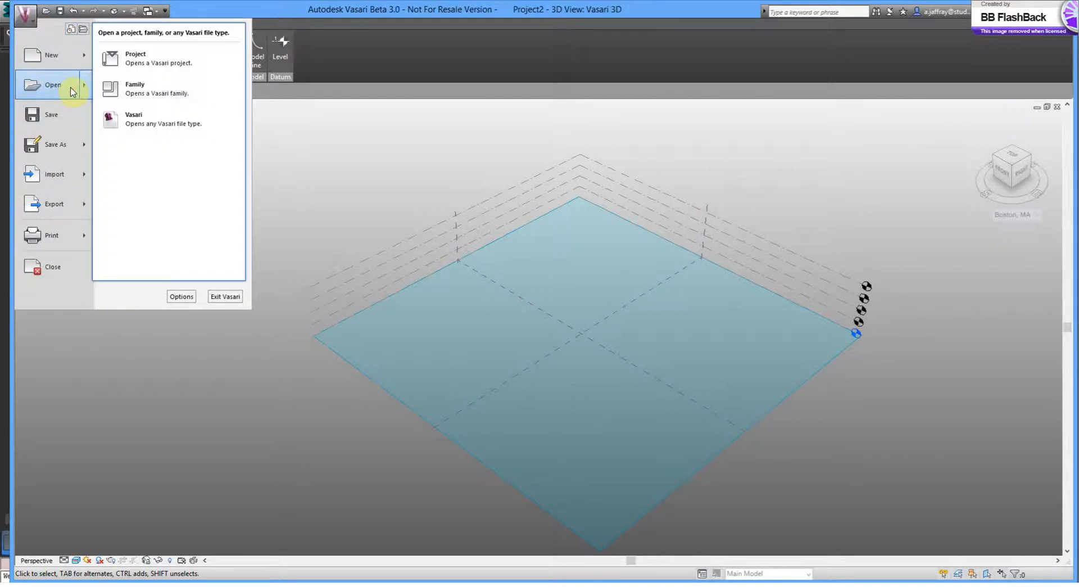
mouse_move(74, 173)
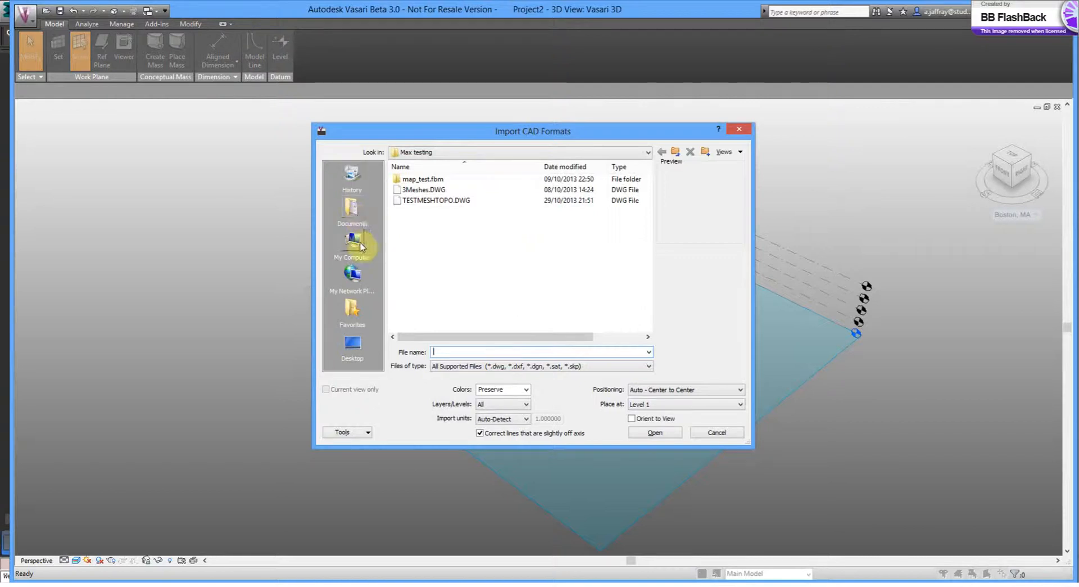
mouse_move(353, 306)
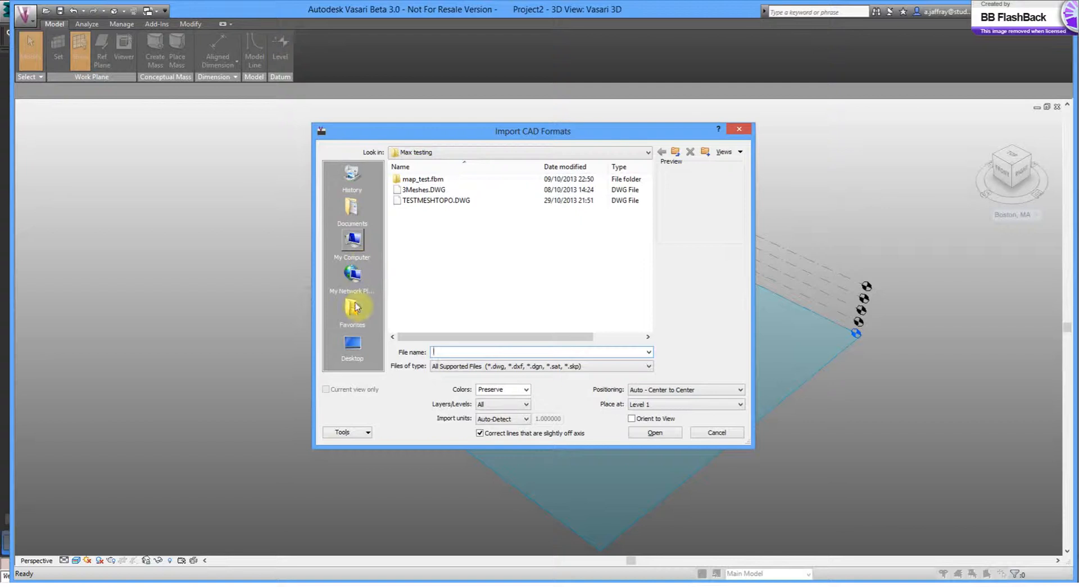
- Browse the Vasari CAD import to the Desktop folder holding TEST FOR VID.DWG
left_click(352, 344)
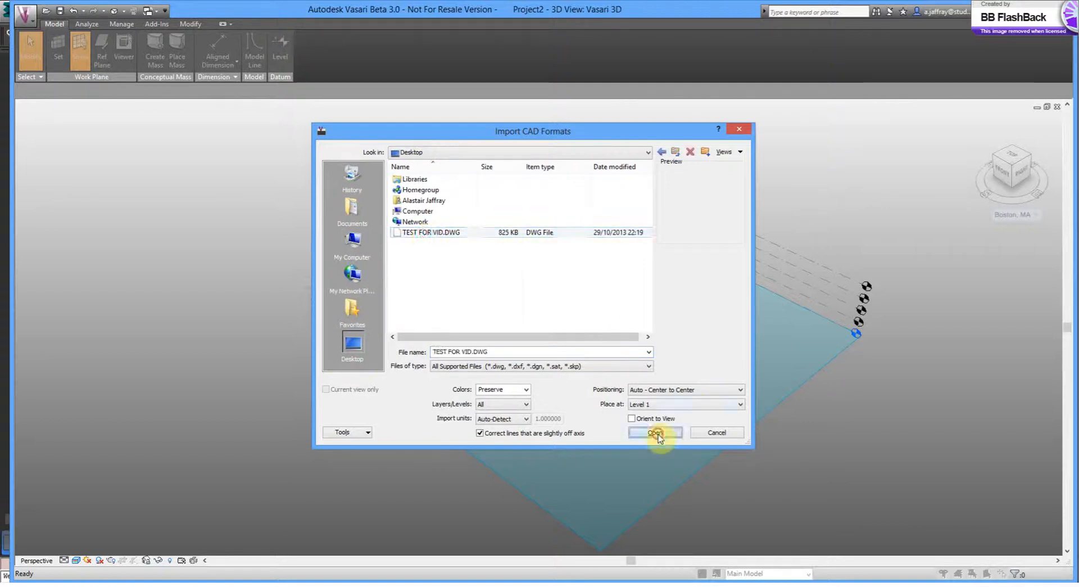
- Import TEST FOR VID.DWG, reframe the landform and bring up the Analyze tools
left_click(654, 431)
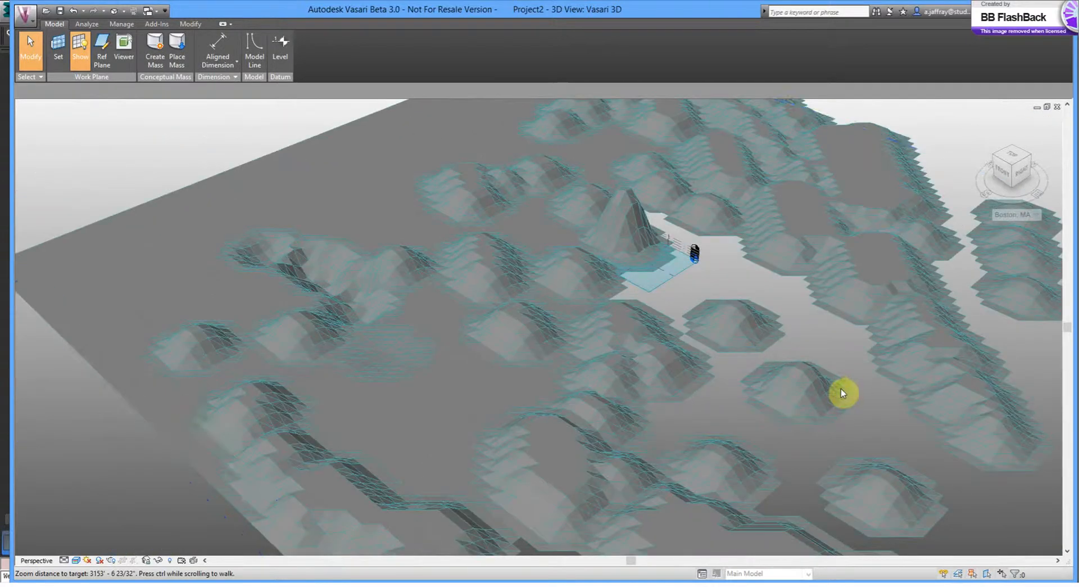
left_click_drag(843, 393, 633, 391)
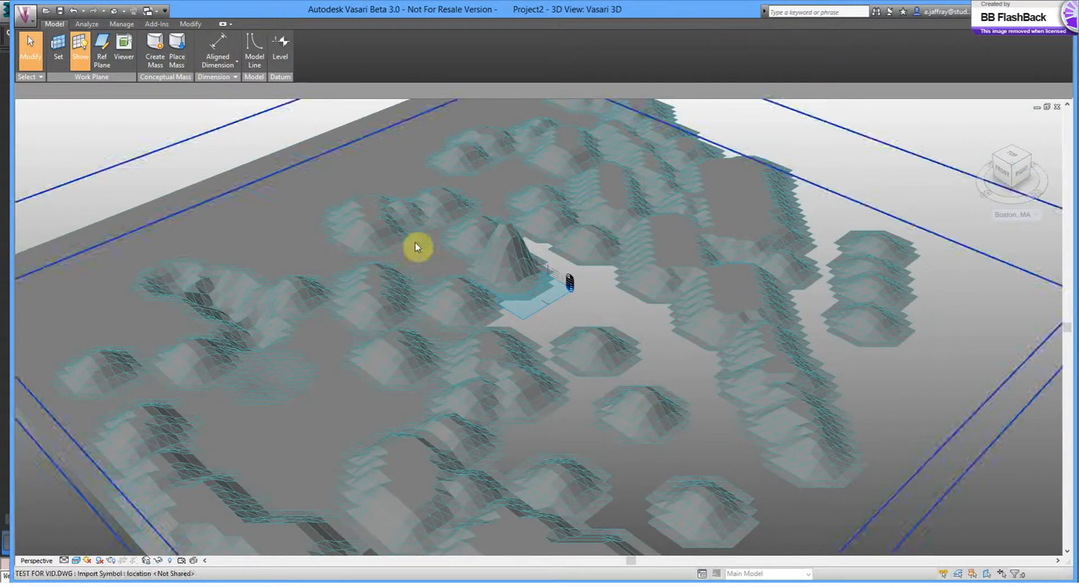
left_click(87, 24)
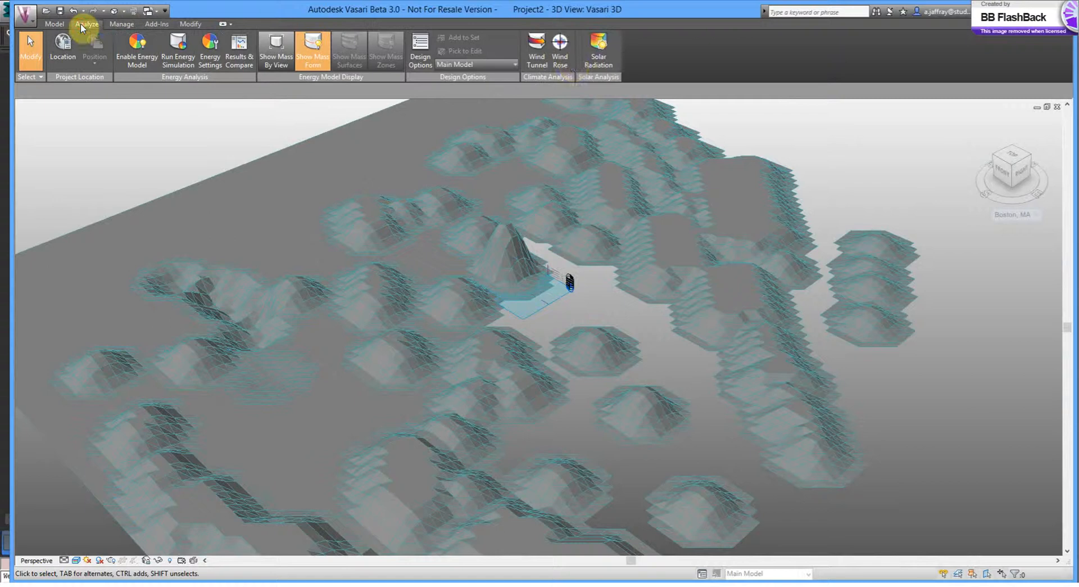
mouse_move(544, 77)
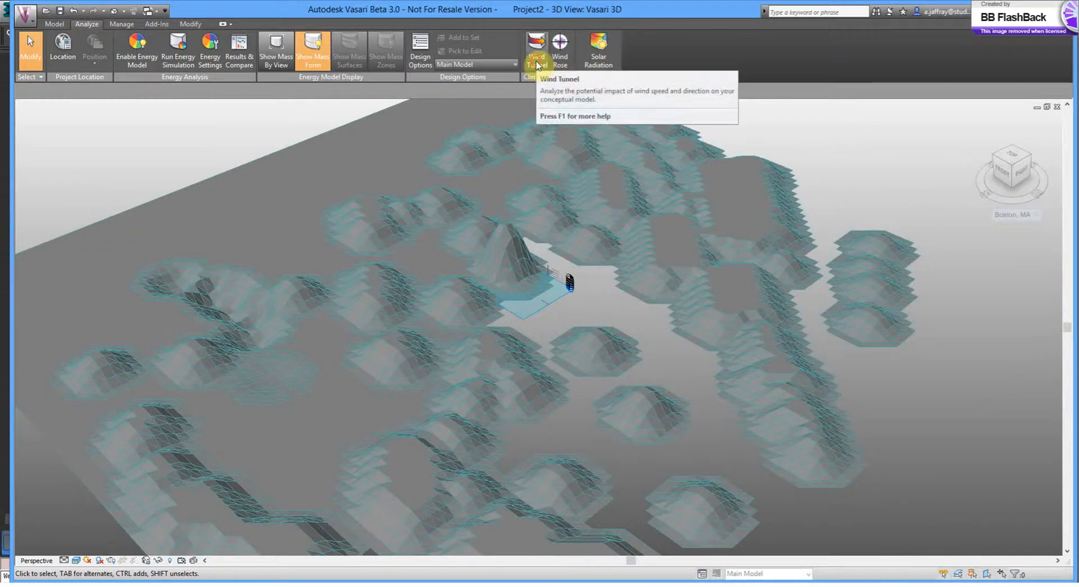
- Launch the Wind Tunnel 2D real-time analysis and move in close to the hills
left_click(537, 46)
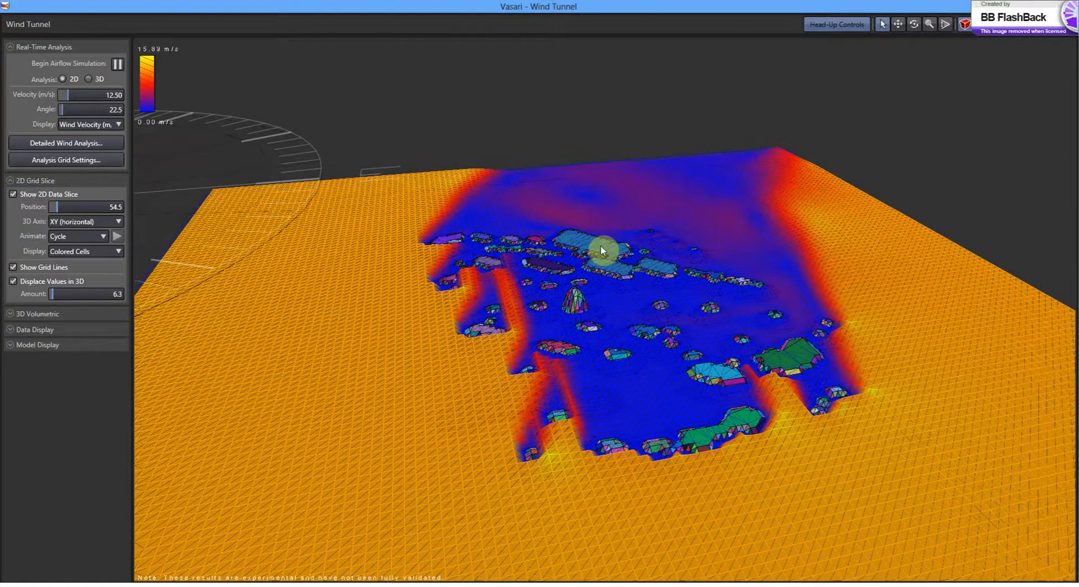
mouse_move(594, 294)
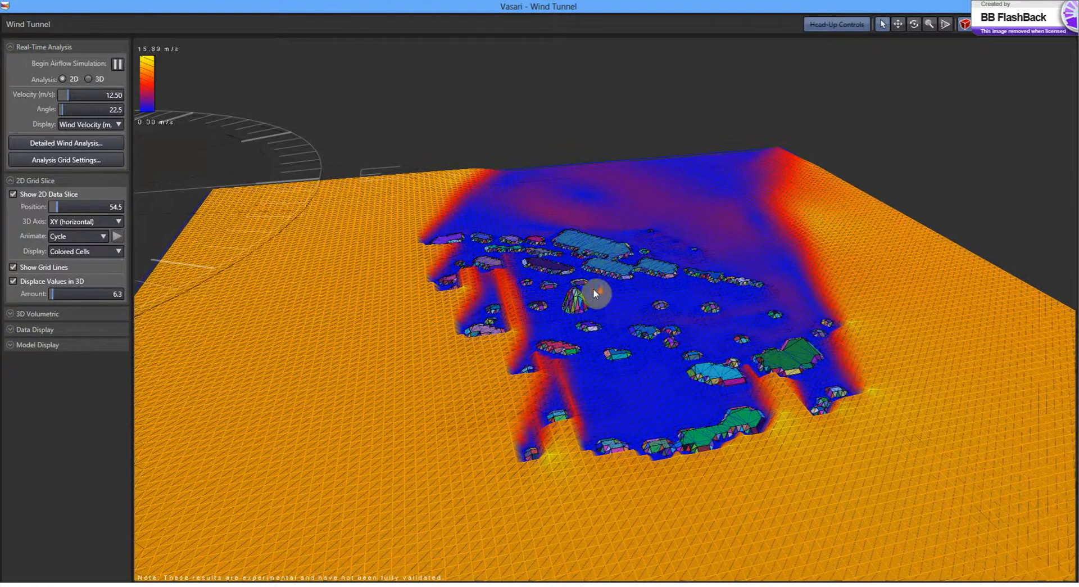
left_click_drag(594, 294, 337, 214)
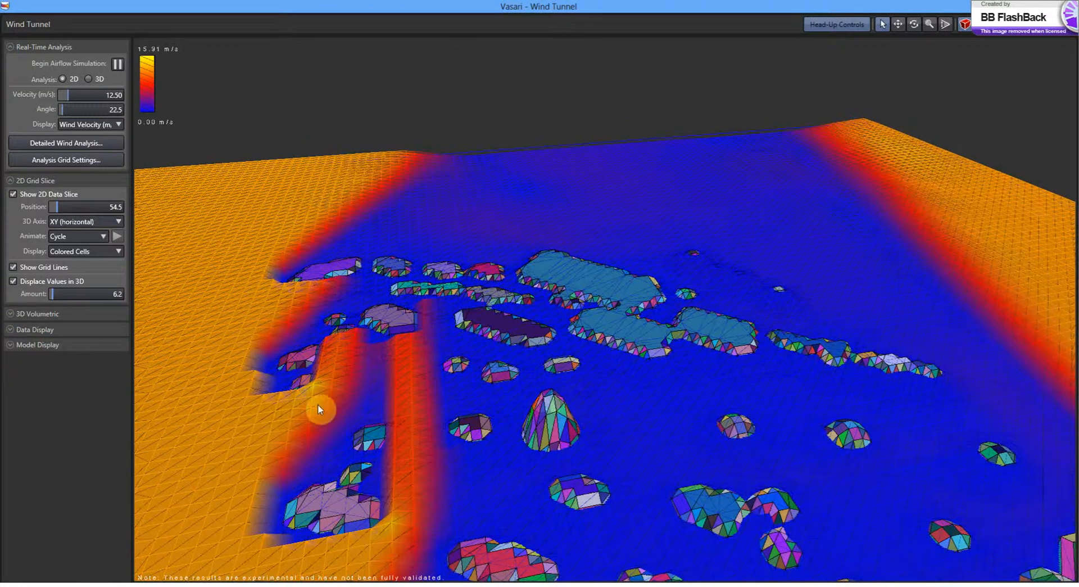
mouse_move(255, 288)
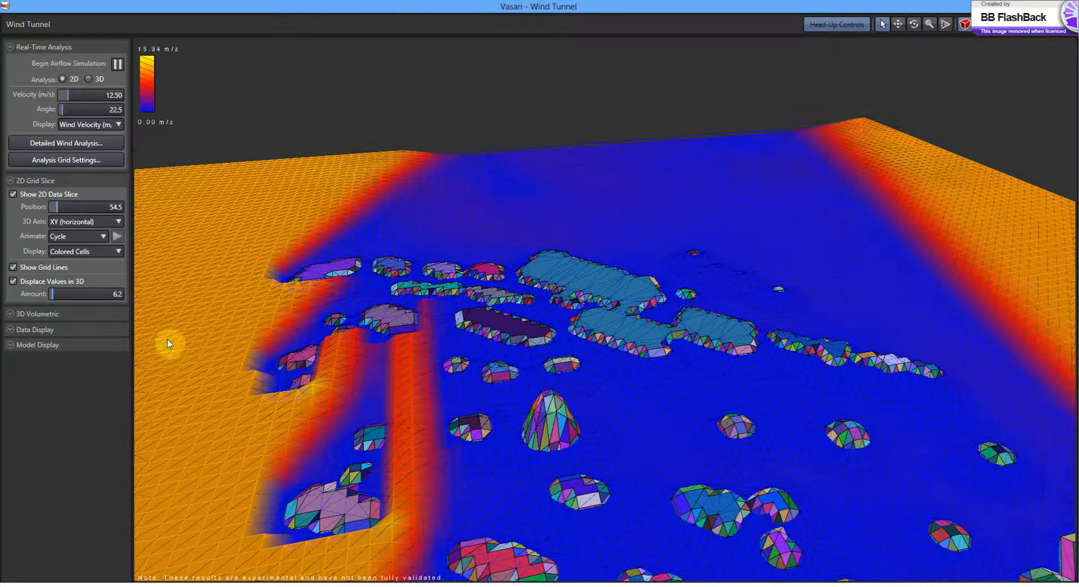
mouse_move(431, 321)
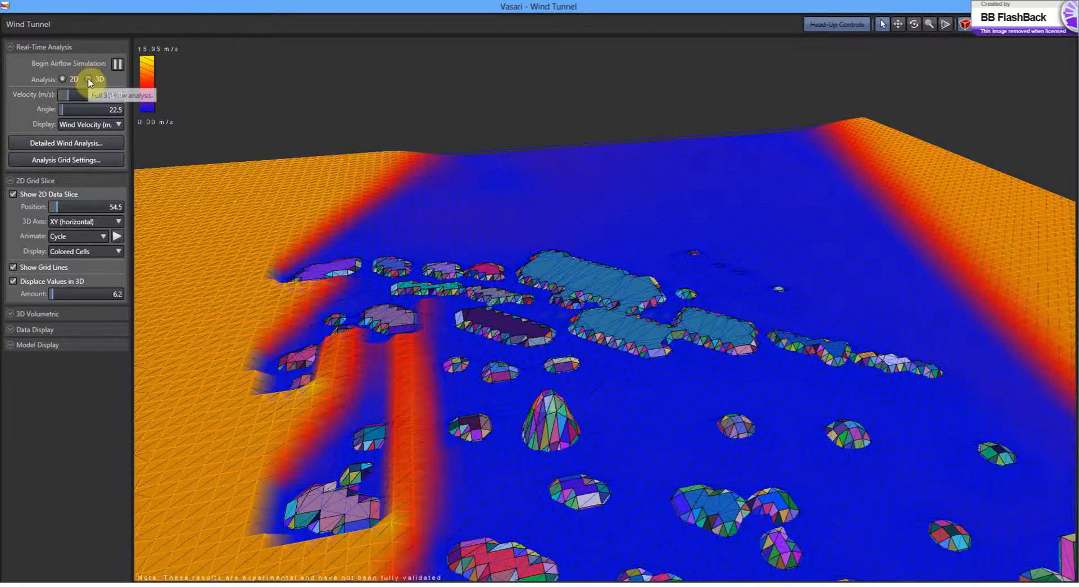
- Switch the Wind Tunnel real-time analysis to 3D Analysis
left_click(89, 79)
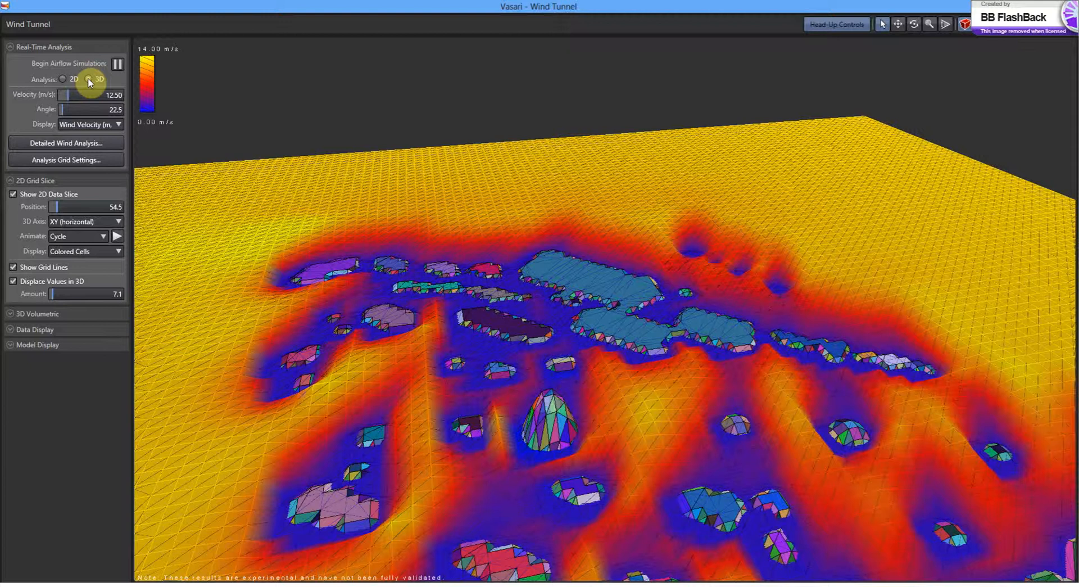
left_click(89, 79)
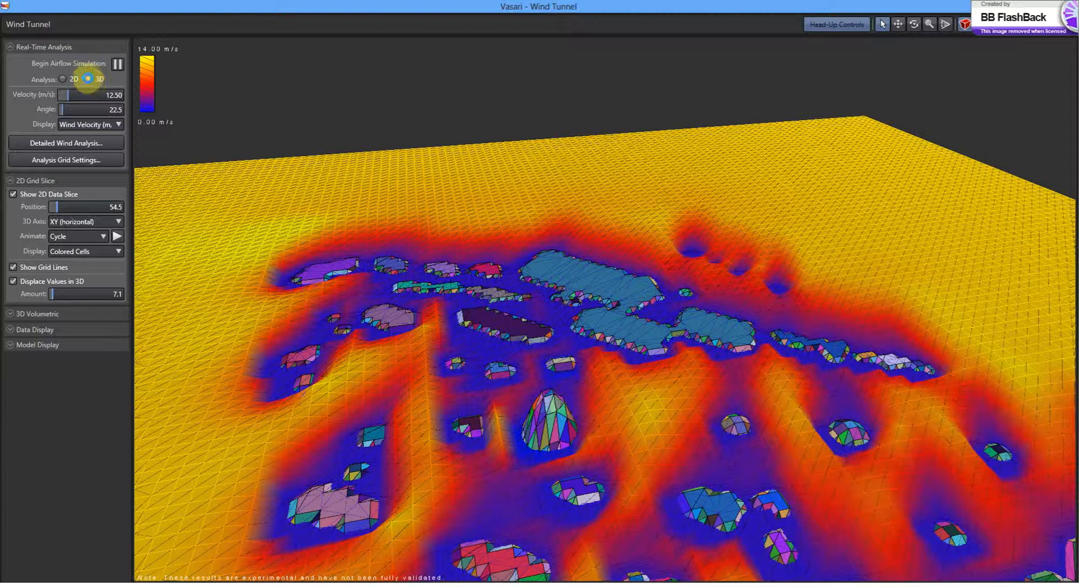